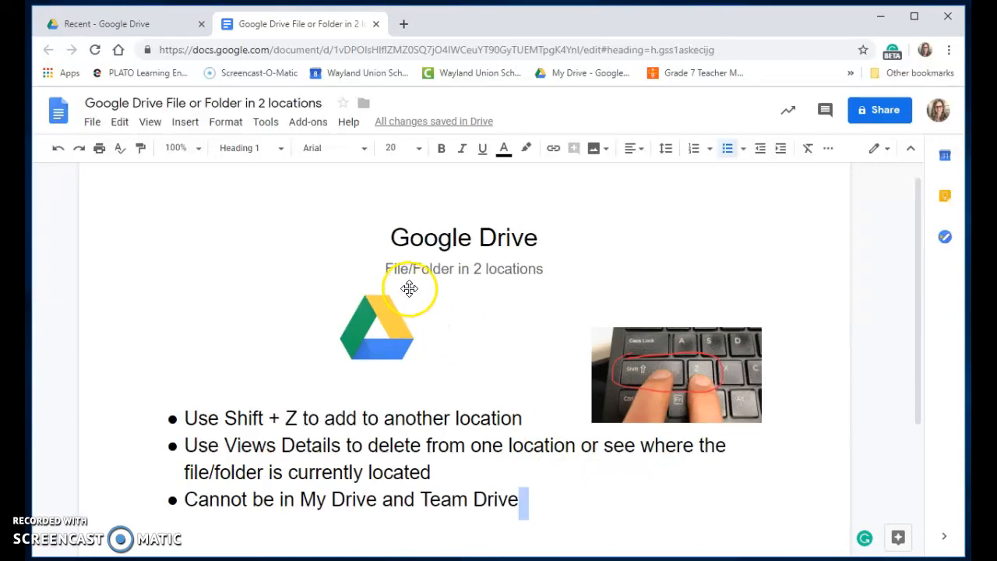
mouse_move(508, 293)
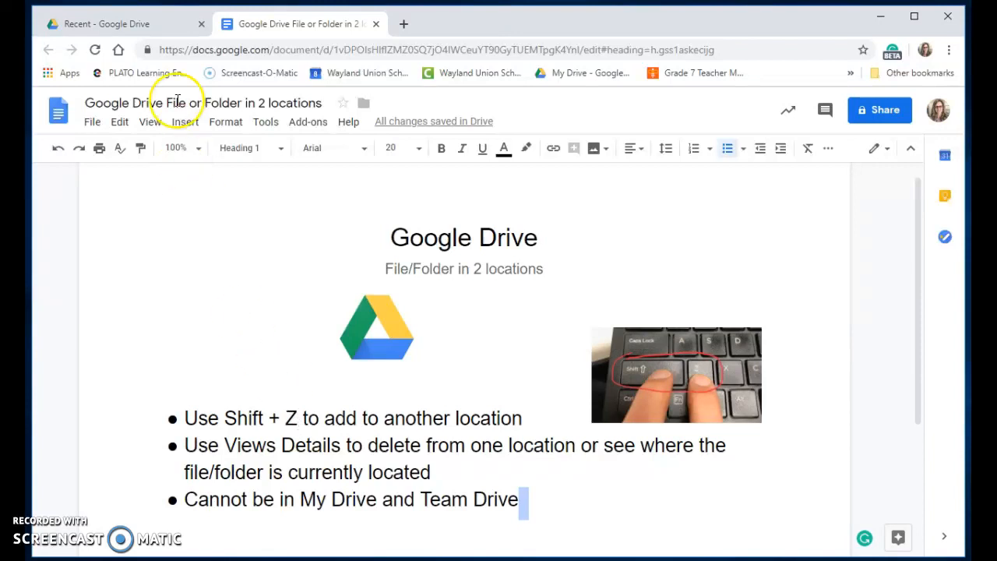
- Switch to the Recent files view in Google Drive
left_click(117, 23)
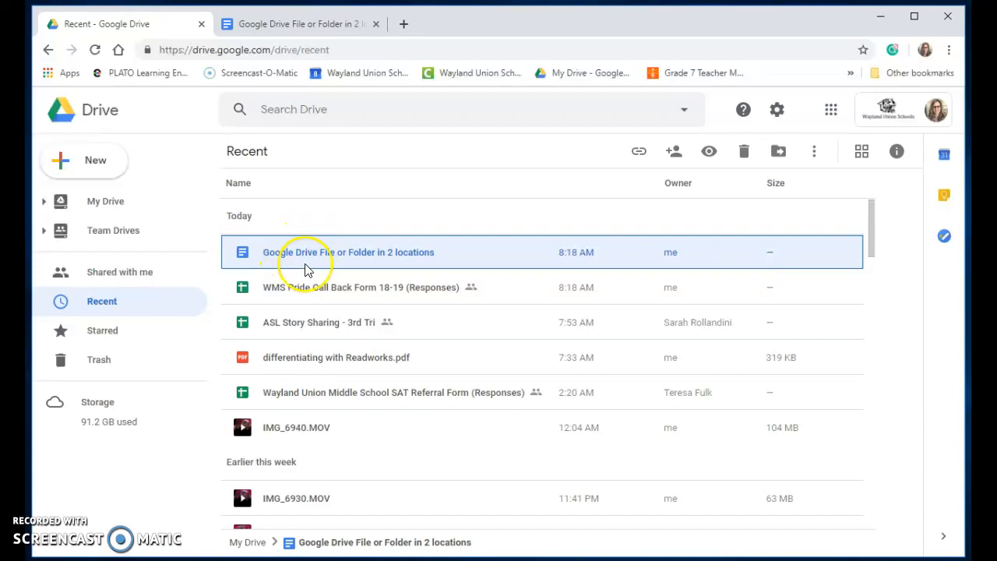
mouse_move(331, 268)
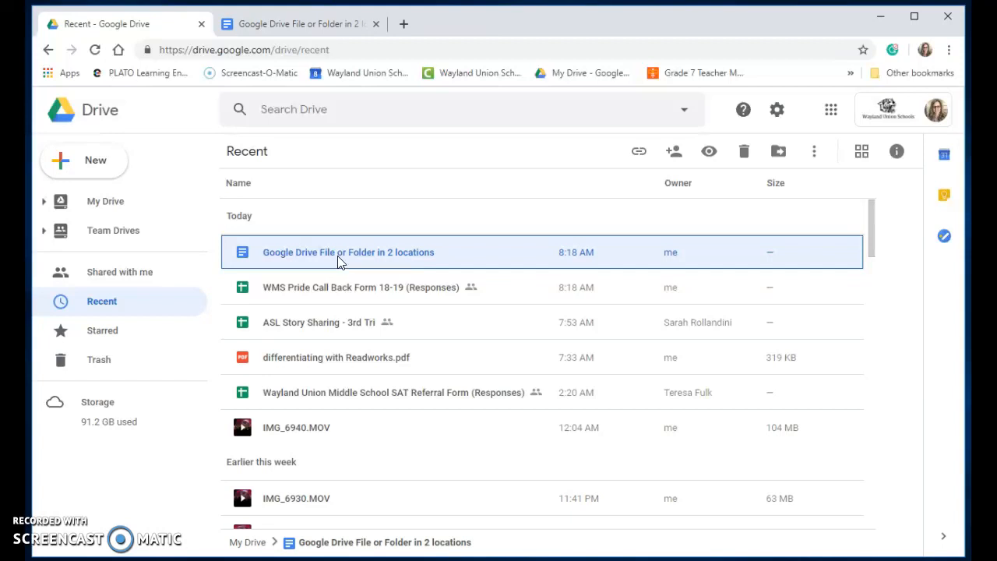
right_click(347, 252)
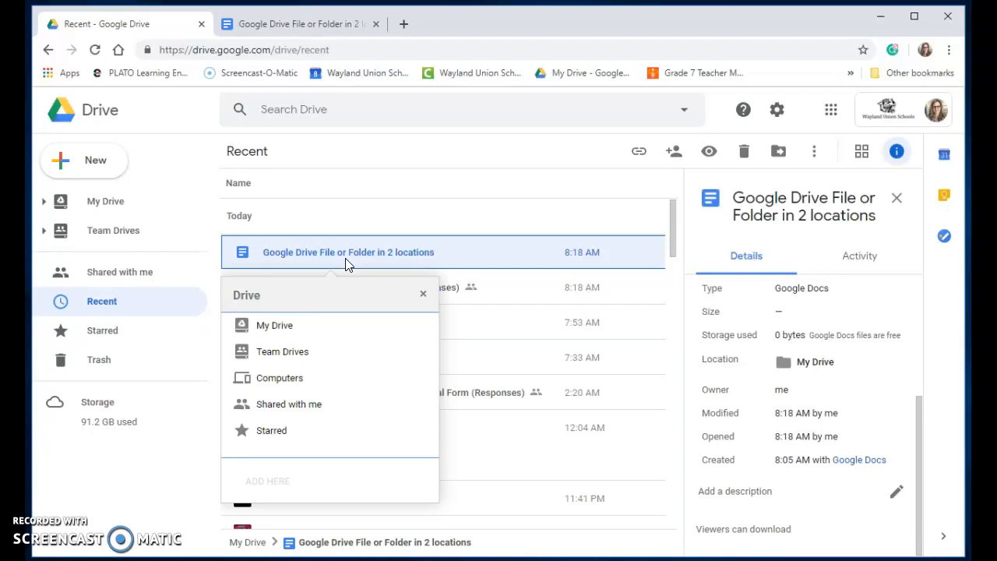
mouse_move(311, 486)
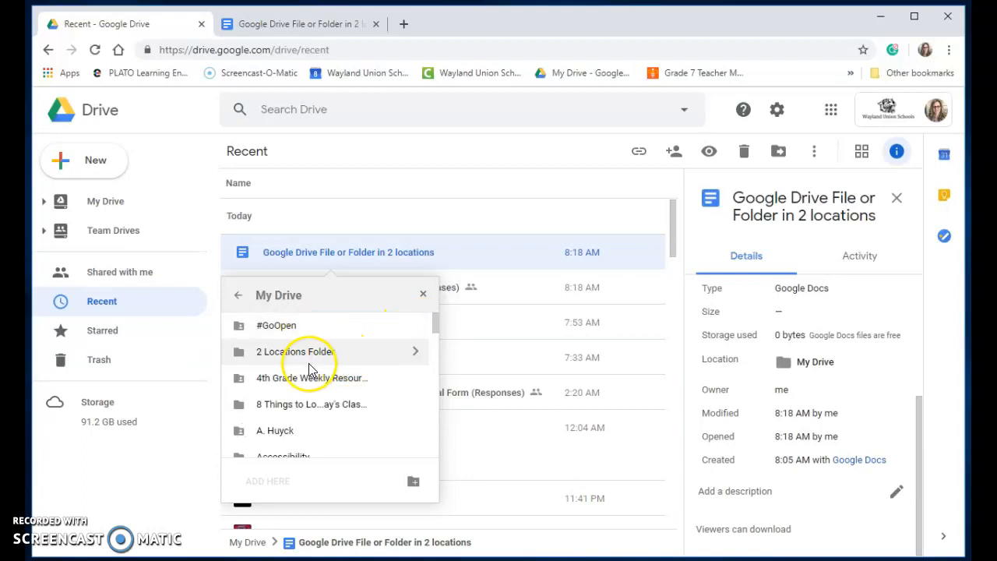
mouse_move(402, 355)
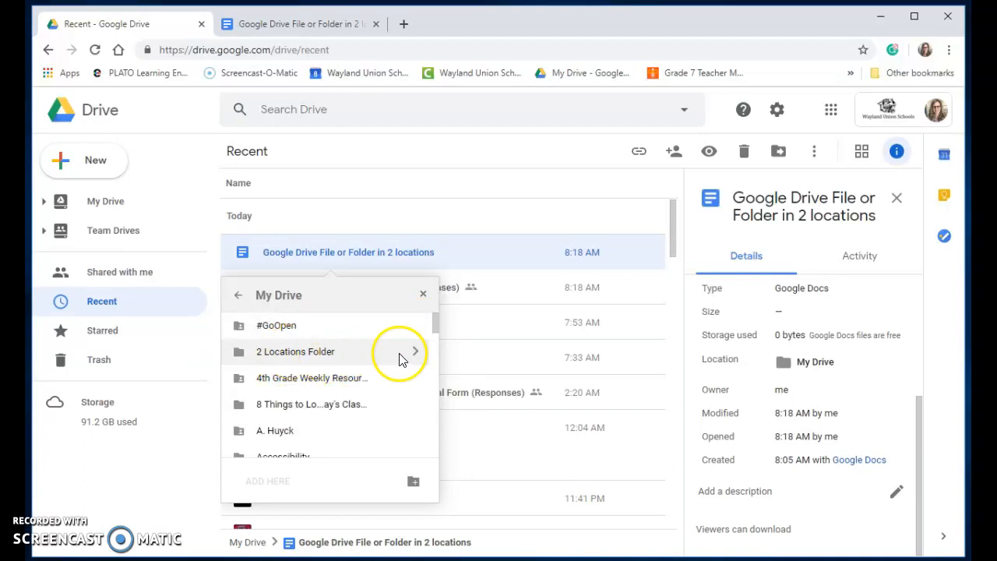
- Add the document to '2 Locations Folder' under My Drive as a second location
left_click(415, 352)
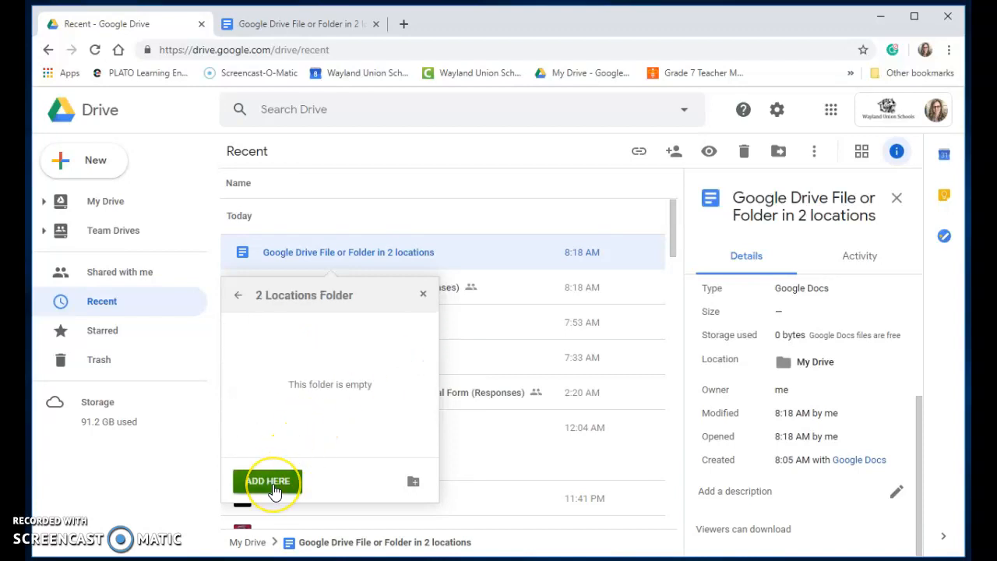
left_click(268, 480)
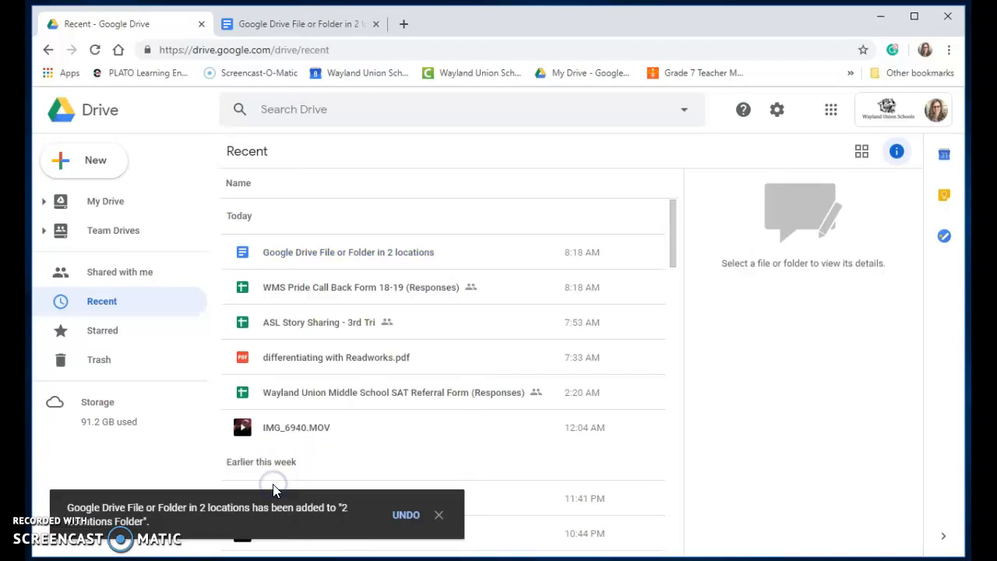
left_click(347, 252)
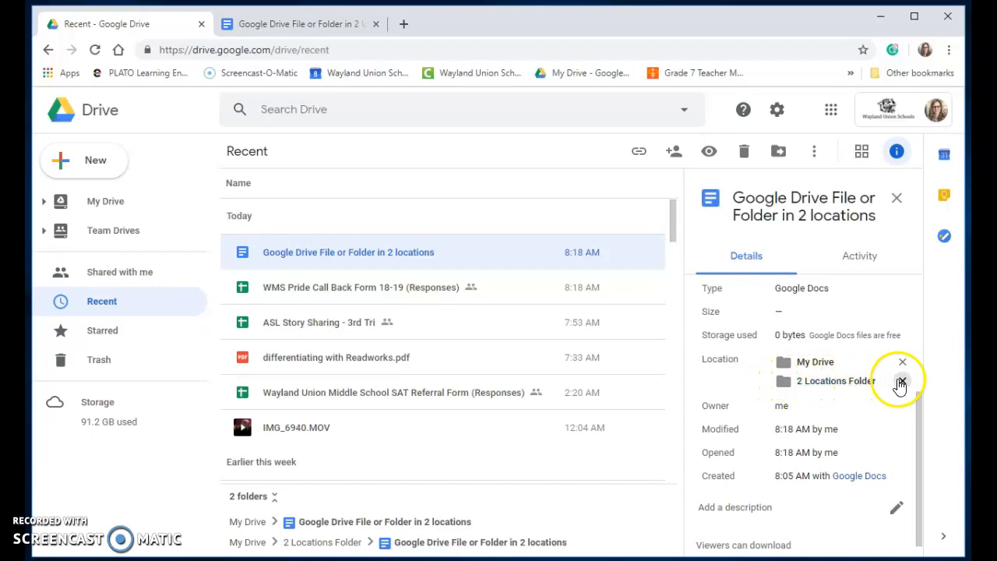
mouse_move(902, 380)
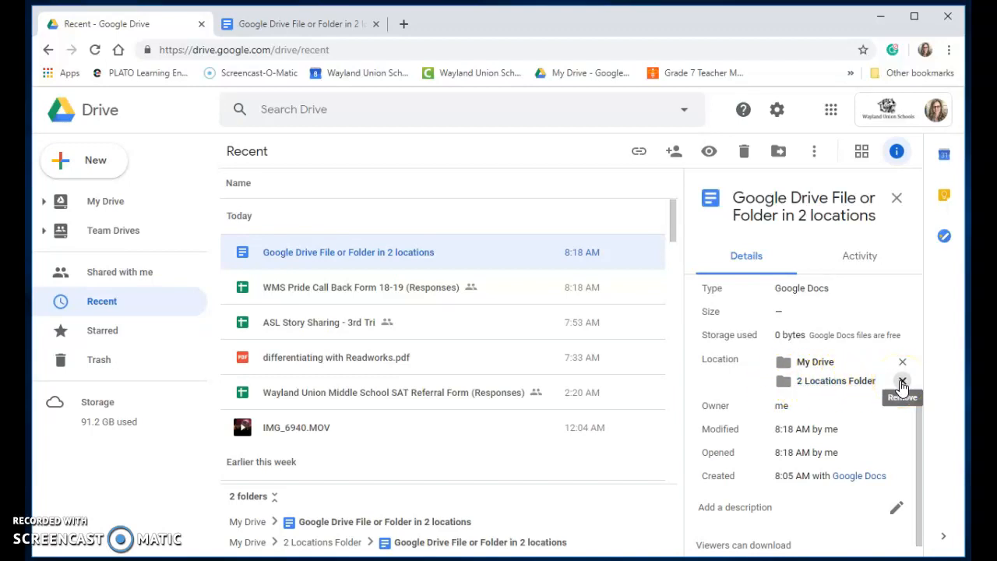
- Remove '2 Locations Folder' from the document's locations, leaving only My Drive, and return to the notes doc
left_click(902, 380)
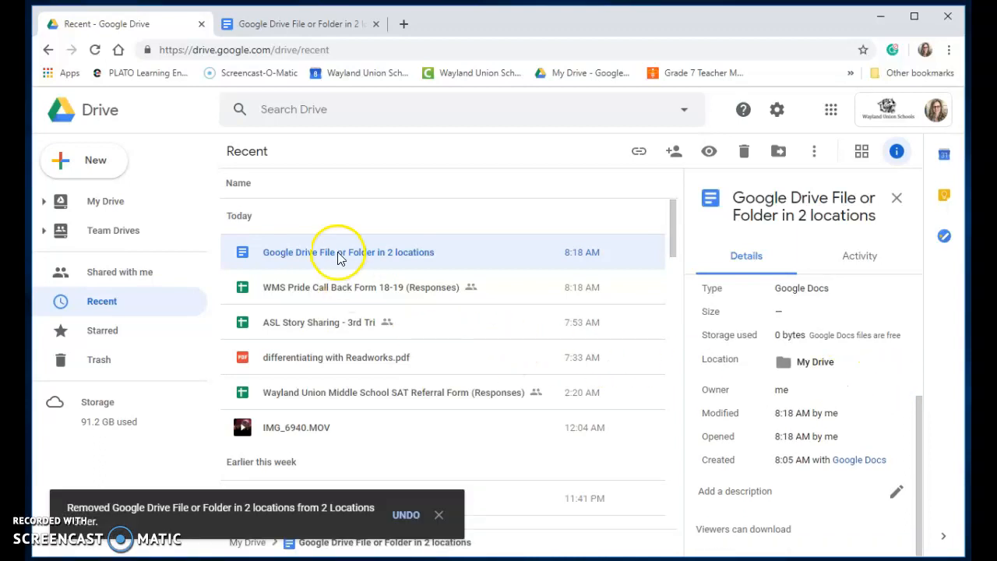
left_click(299, 23)
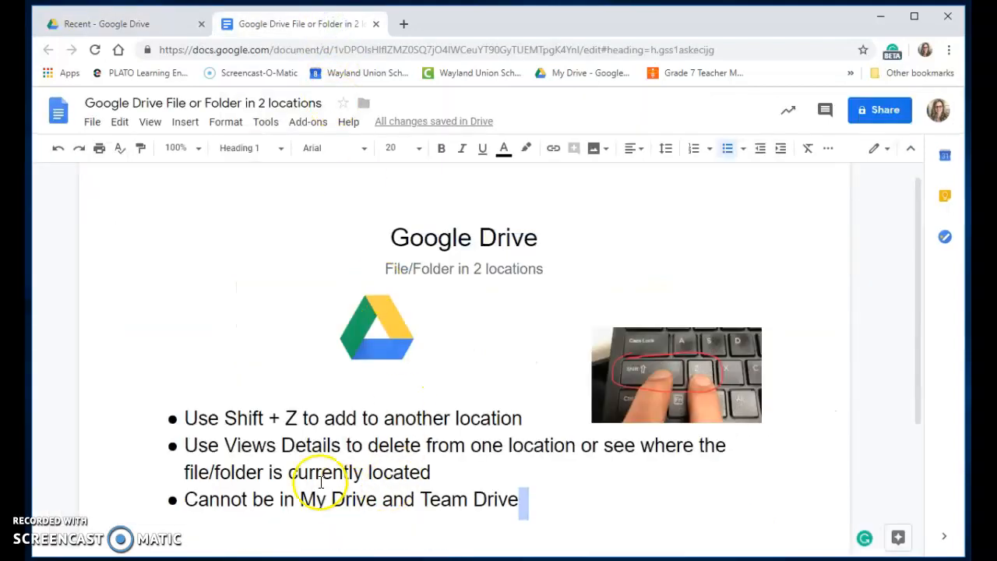